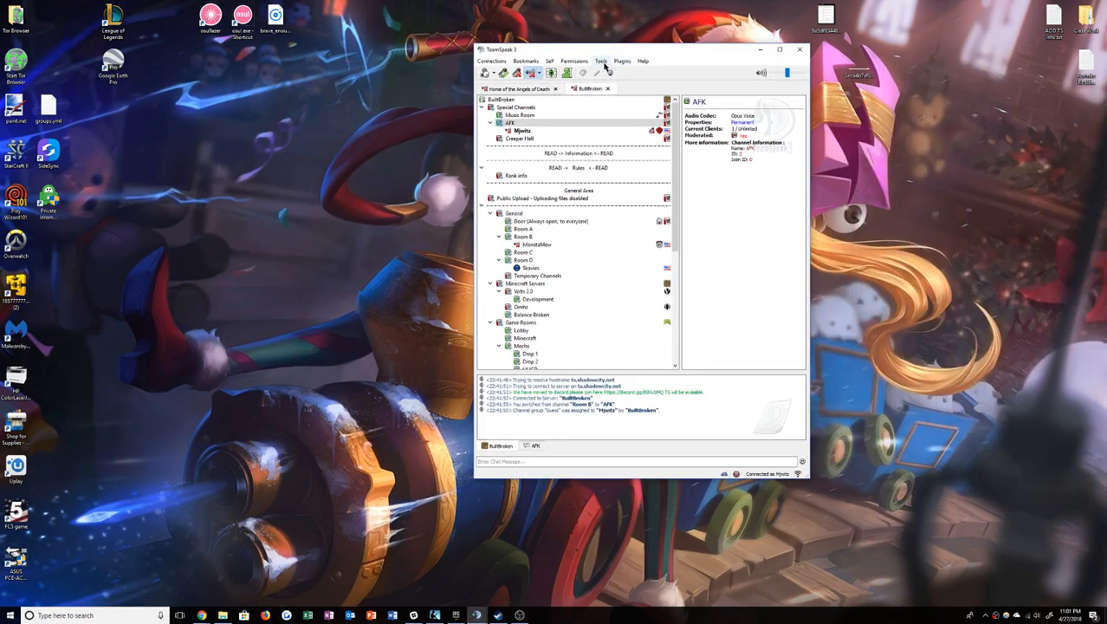
Reach the client Options window from the Tools menu
{"action": "left_click", "coordinate": [601, 60]}
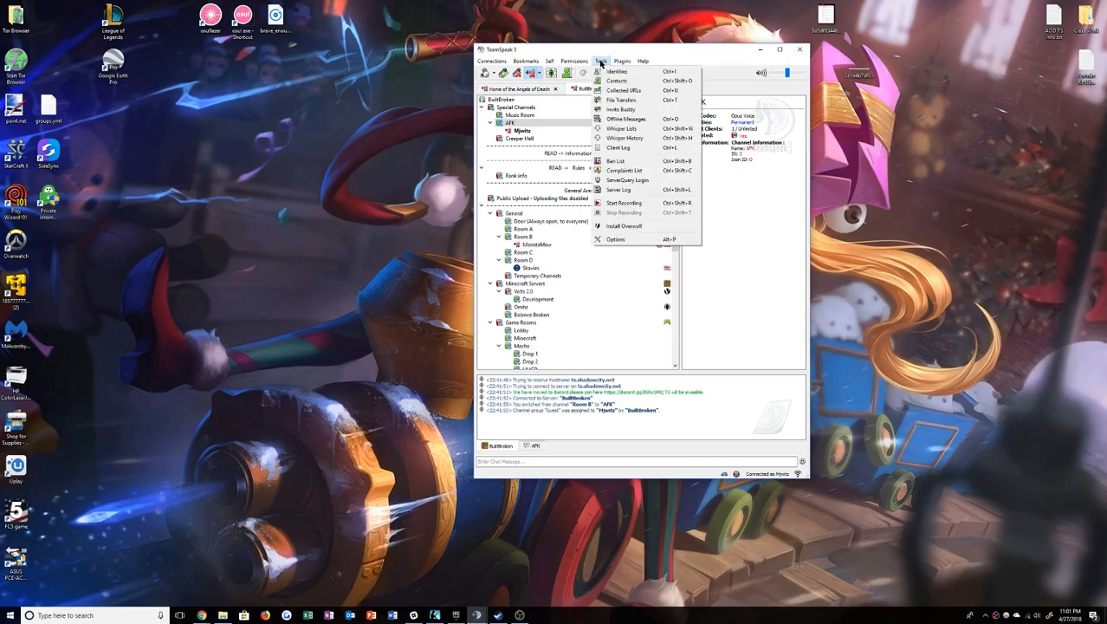
{"action": "left_click", "coordinate": [615, 239]}
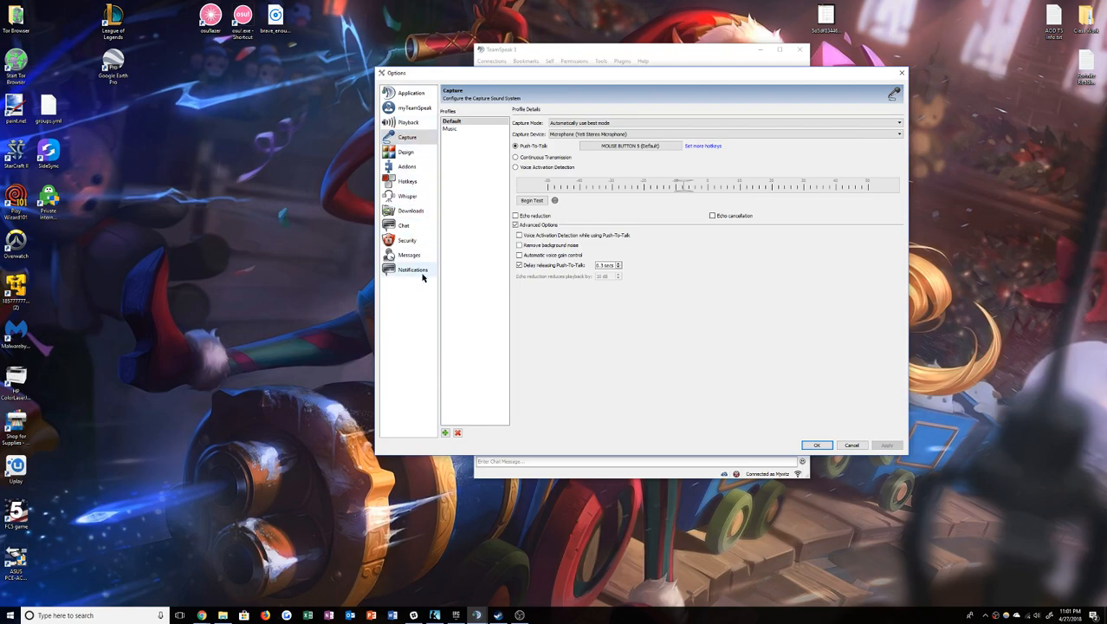
Search the online add-on catalogue for 'RP' and install the RP Soundboard add-on
{"action": "left_click", "coordinate": [407, 166]}
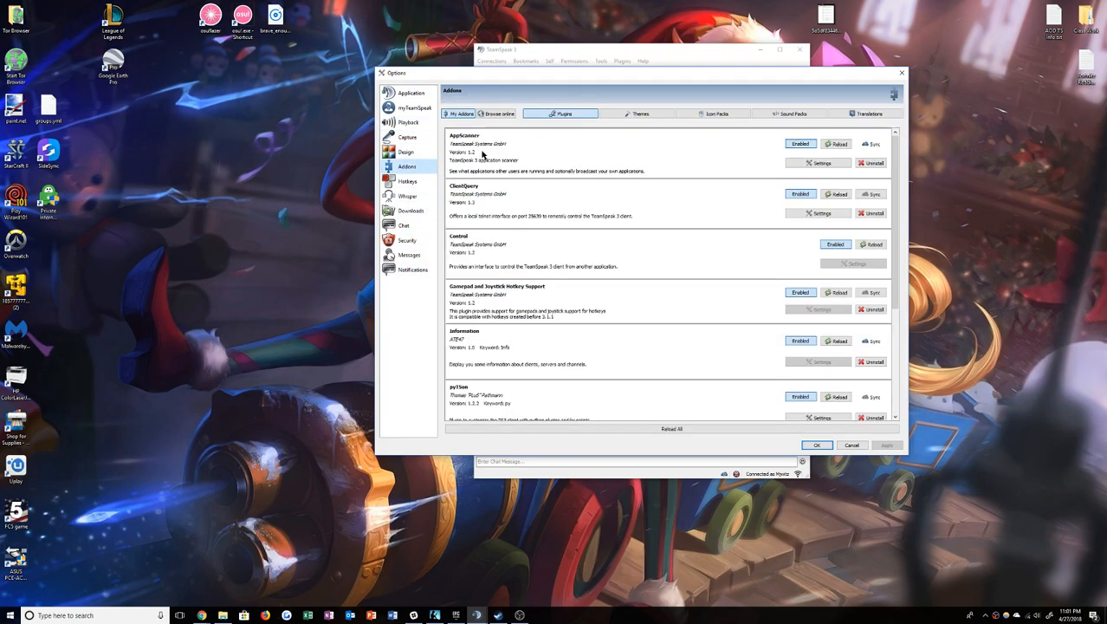
{"action": "left_click", "coordinate": [497, 114]}
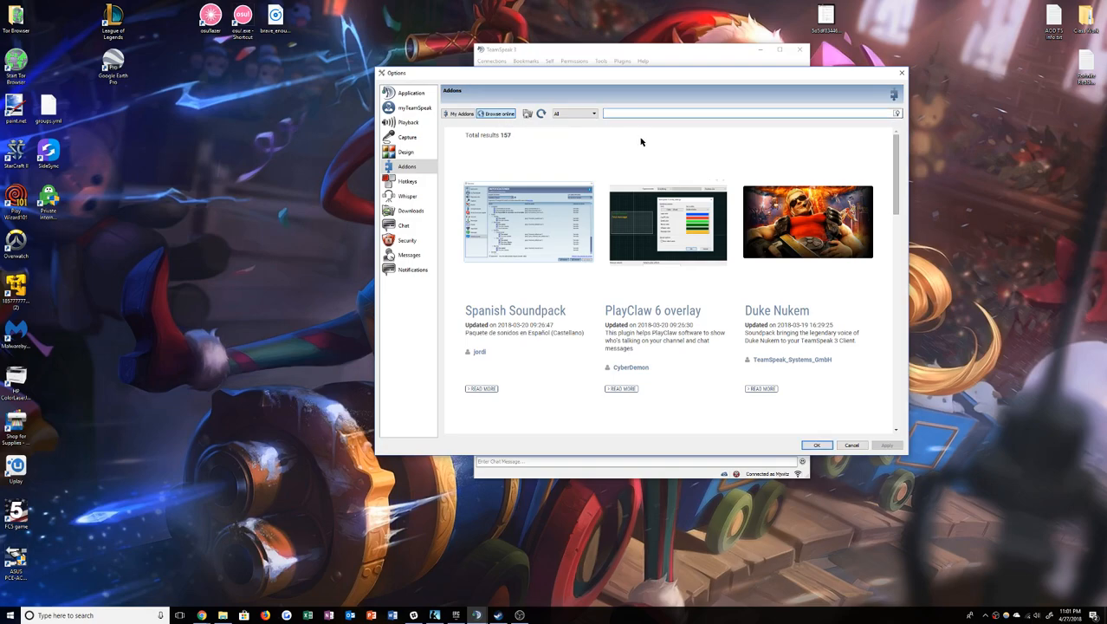
{"action": "type", "text": "RP"}
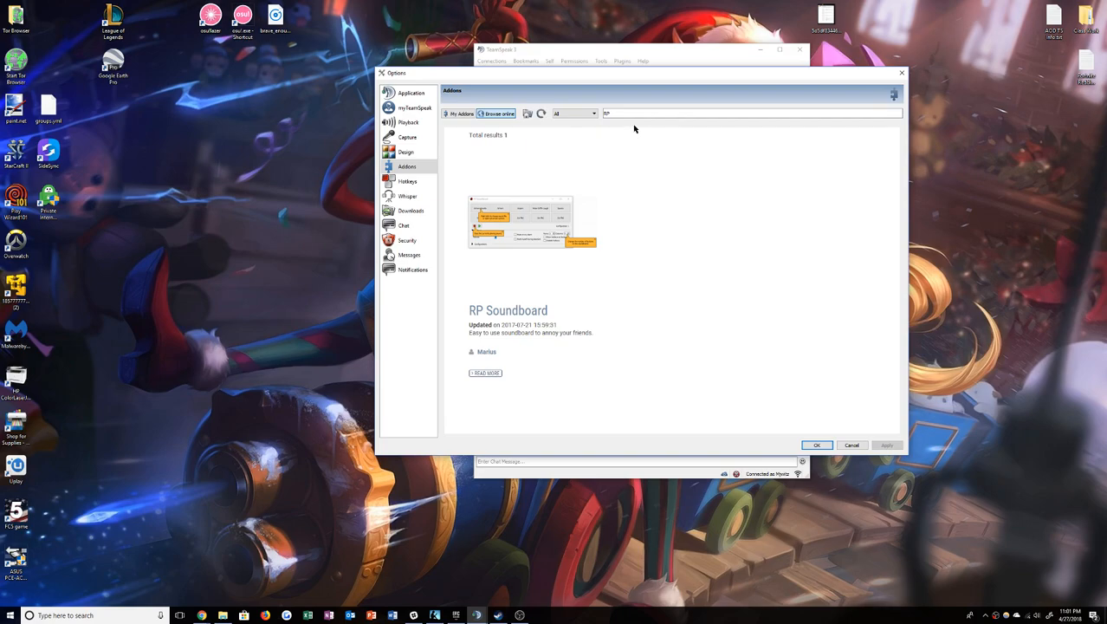
{"action": "mouse_move", "coordinate": [508, 310]}
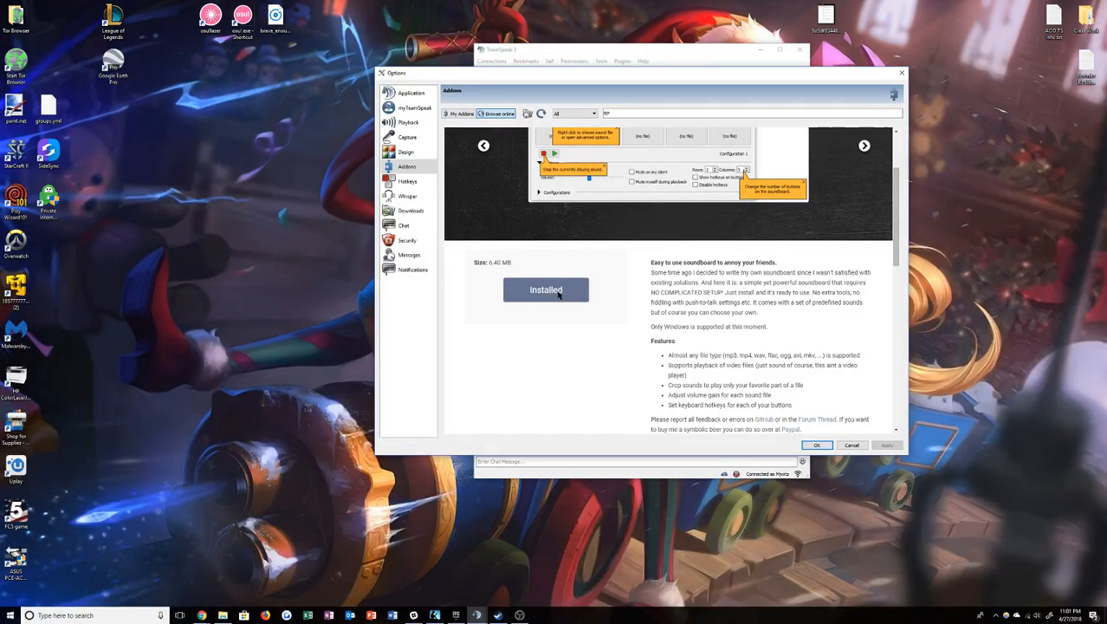
{"action": "left_click", "coordinate": [676, 139]}
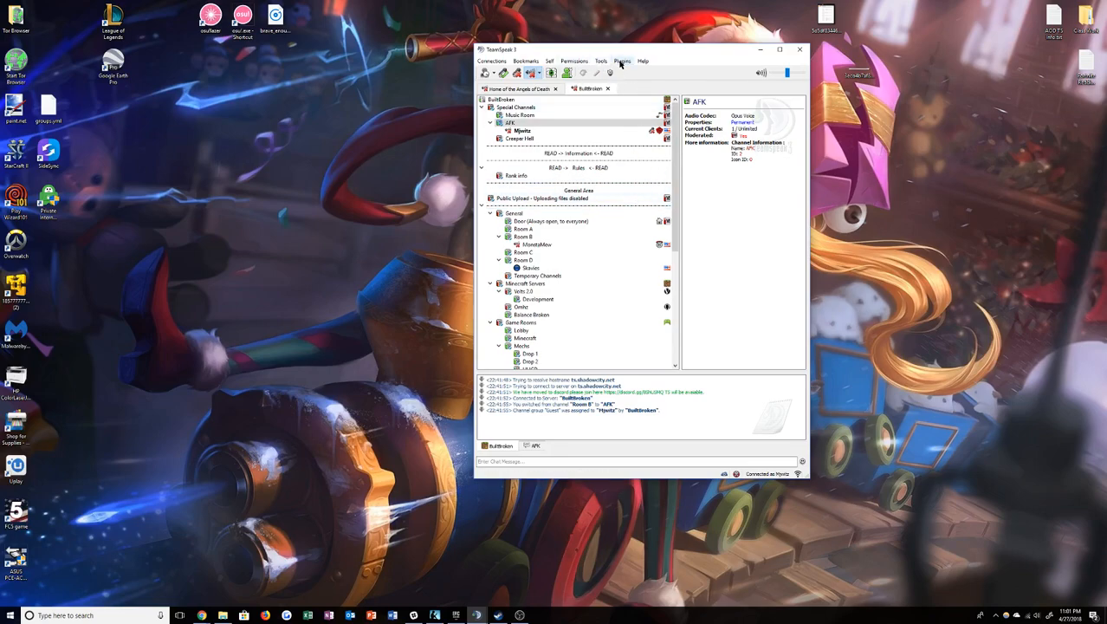
Launch the RP Soundboard window via the Plugins menu's Open Soundboard entry
{"action": "left_click", "coordinate": [622, 61]}
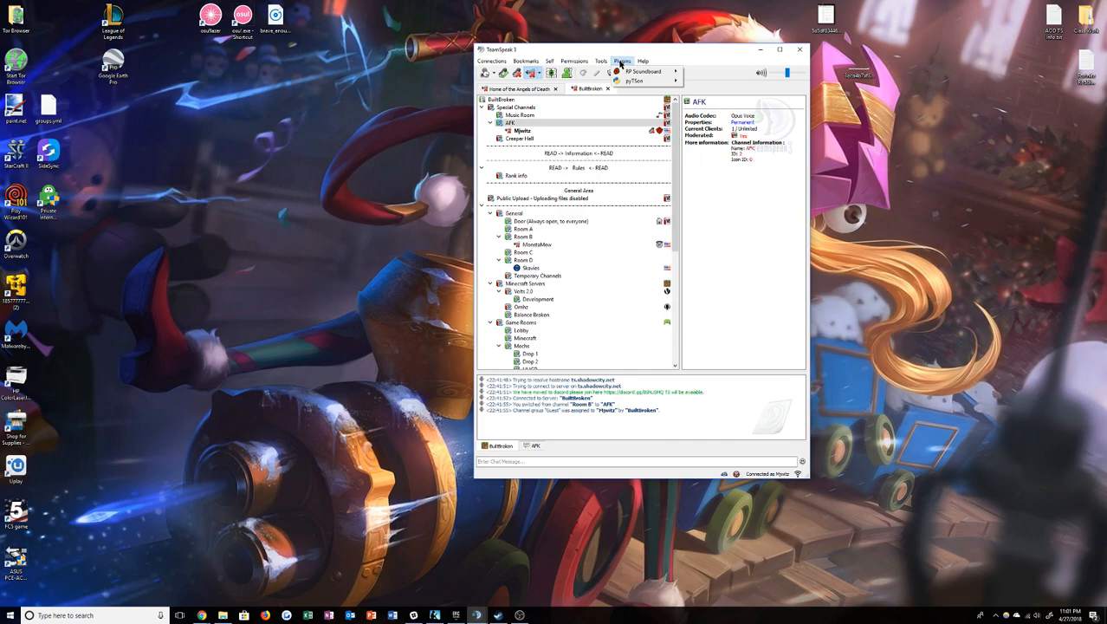
{"action": "left_click", "coordinate": [645, 71]}
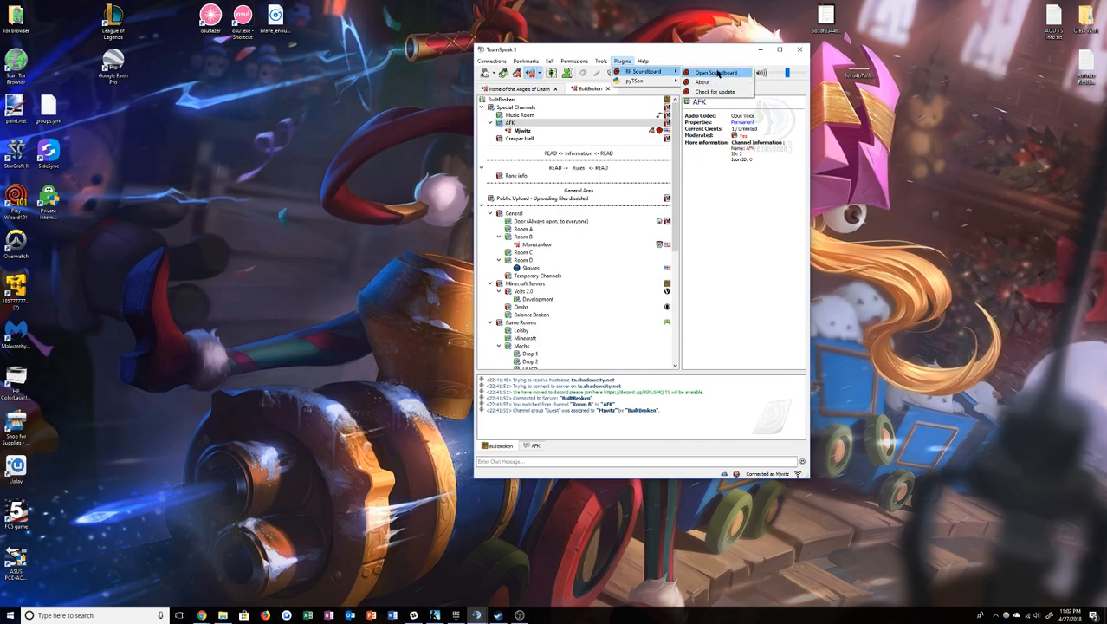
{"action": "left_click", "coordinate": [715, 72]}
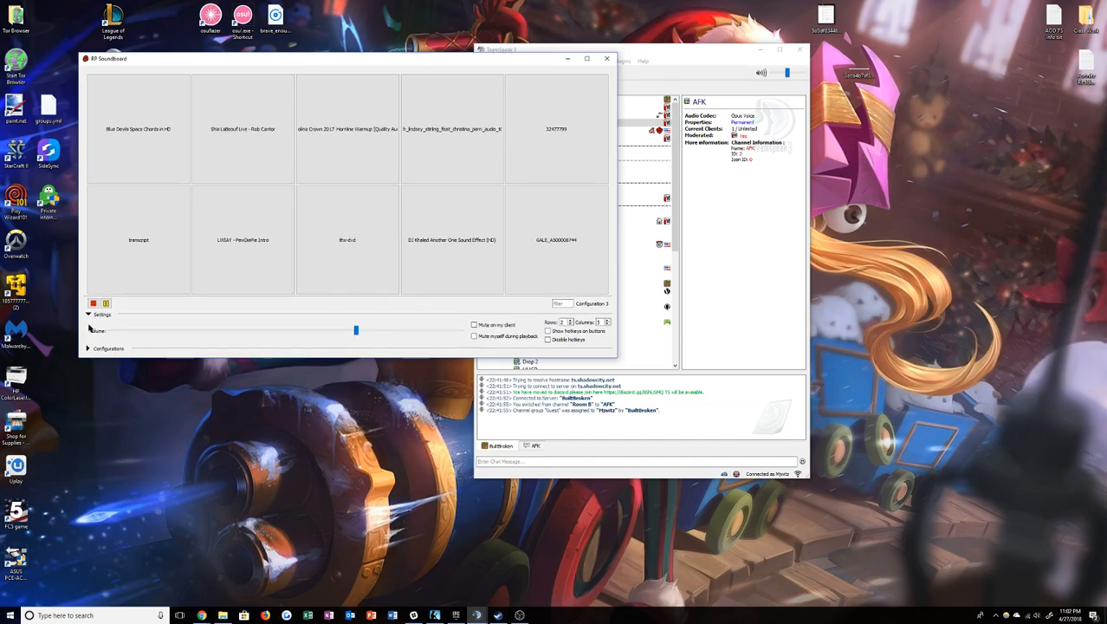
Test a couple of sound buttons, lower the volume and select the Config 4 configuration
{"action": "left_click", "coordinate": [108, 348]}
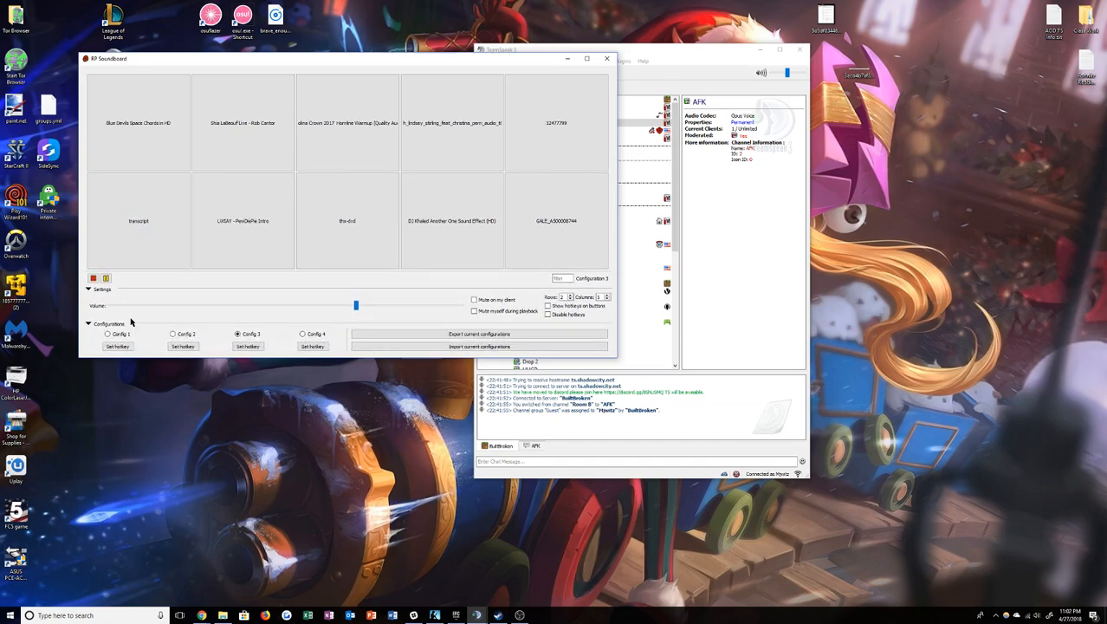
{"action": "left_click", "coordinate": [89, 288]}
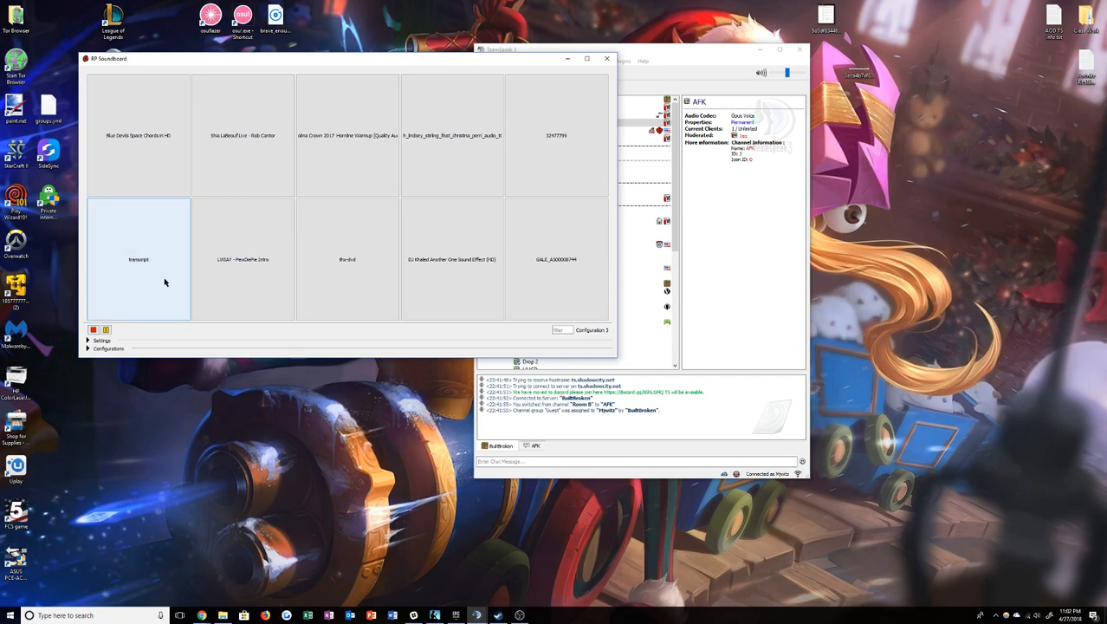
{"action": "left_click", "coordinate": [242, 134]}
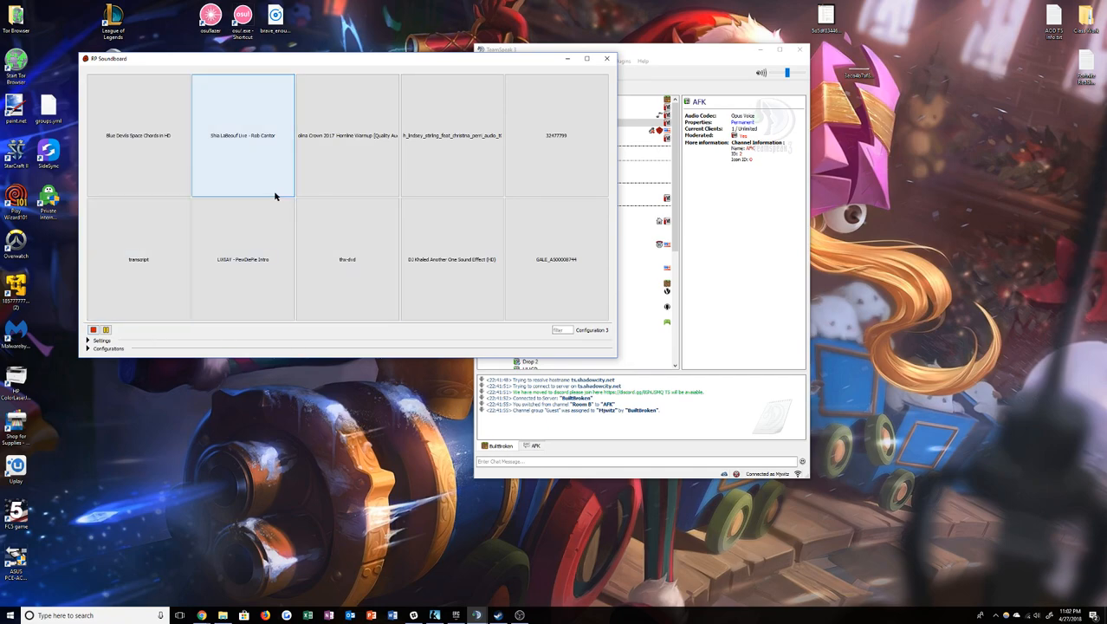
{"action": "left_click", "coordinate": [89, 339]}
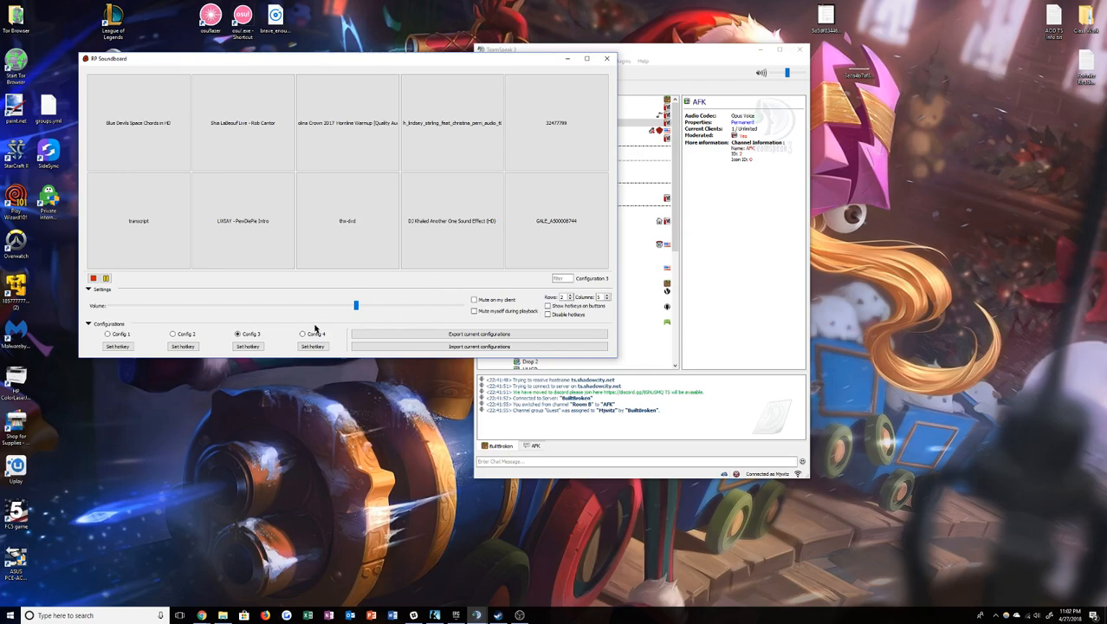
{"action": "mouse_move", "coordinate": [388, 305]}
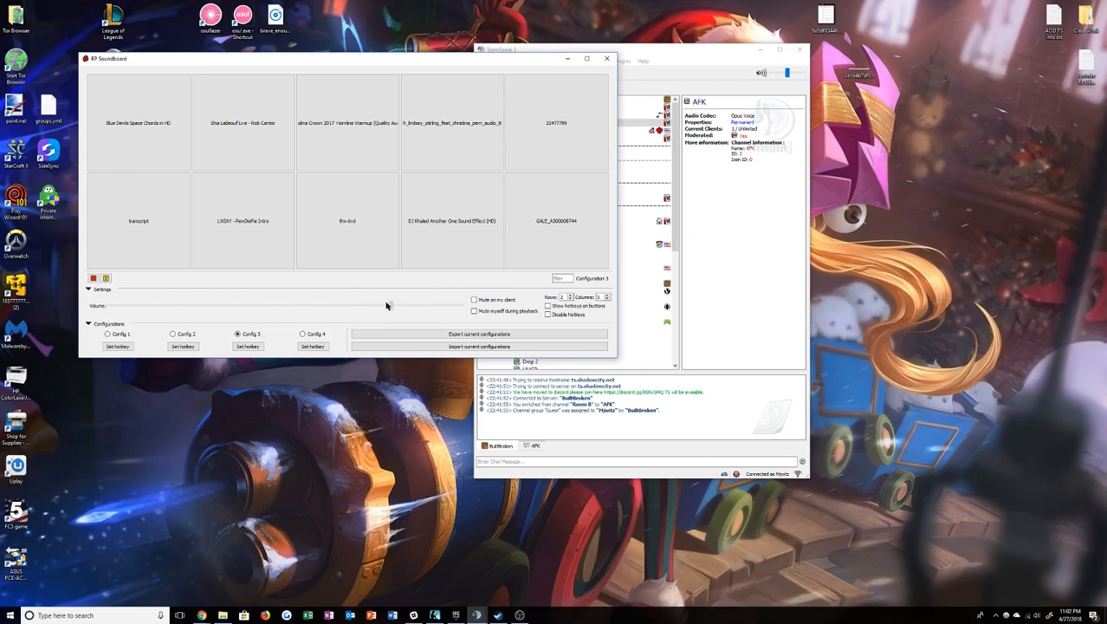
{"action": "mouse_move", "coordinate": [342, 310]}
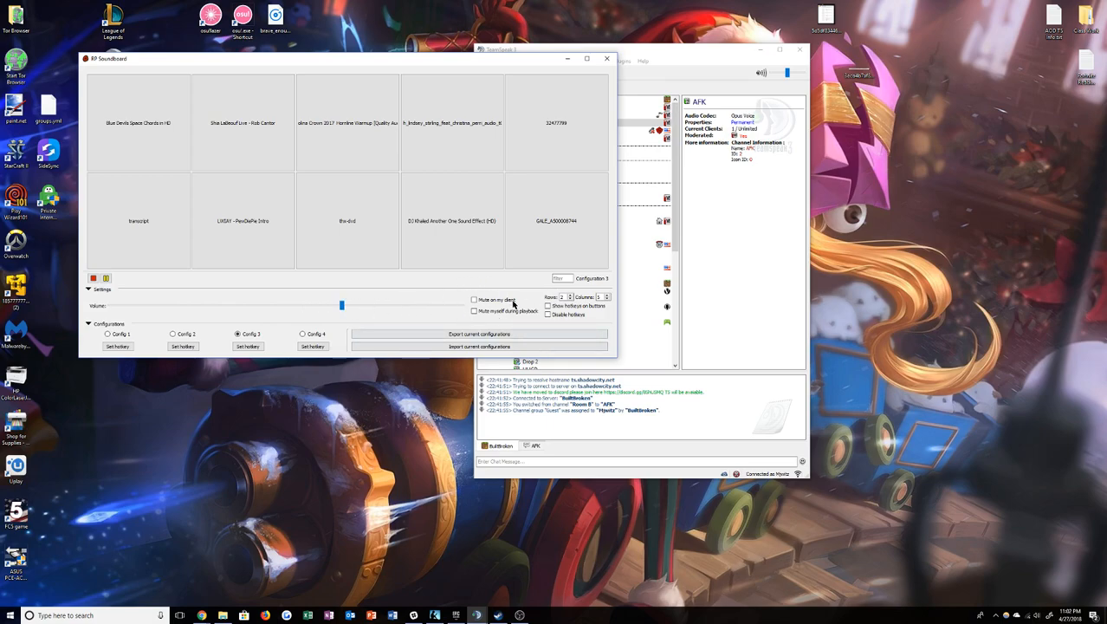
{"action": "left_click", "coordinate": [606, 299]}
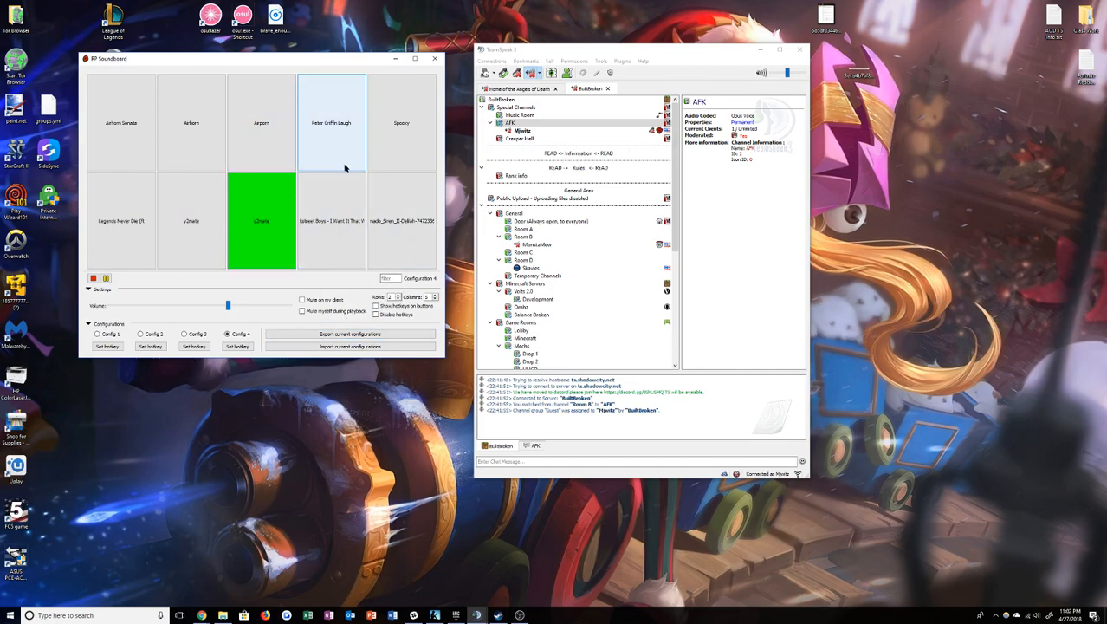
Delete the assigned sounds from the top-row buttons via 'Make button great again (delete)'
{"action": "right_click", "coordinate": [345, 168]}
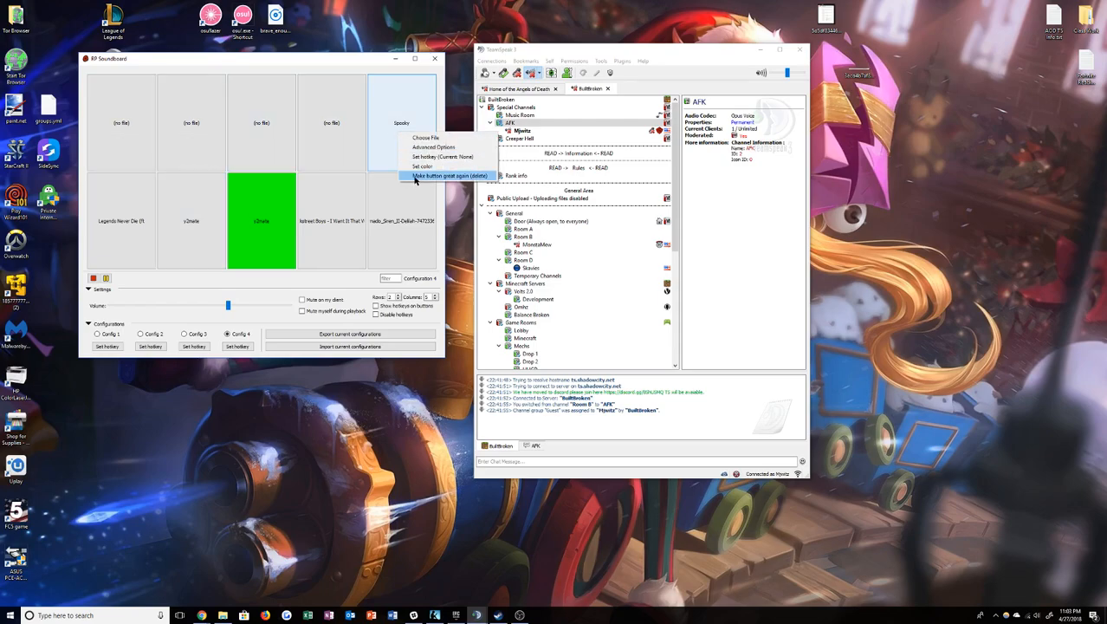
{"action": "left_click", "coordinate": [449, 176]}
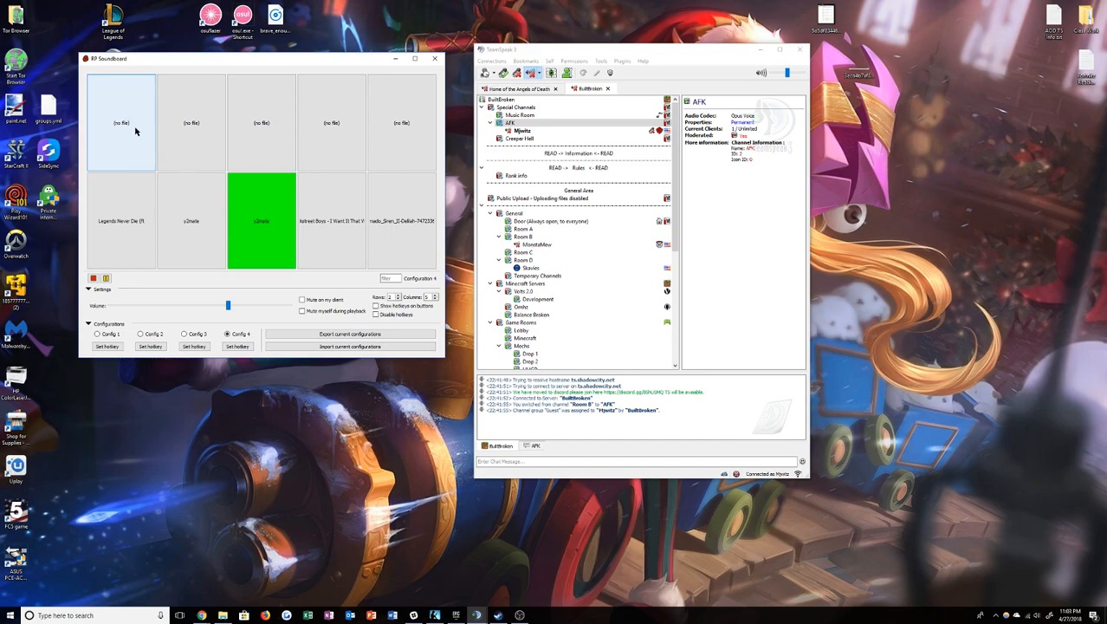
Choose the downloaded y2mate Sheryl Crow mp3 from Downloads for the first empty button
{"action": "right_click", "coordinate": [135, 130]}
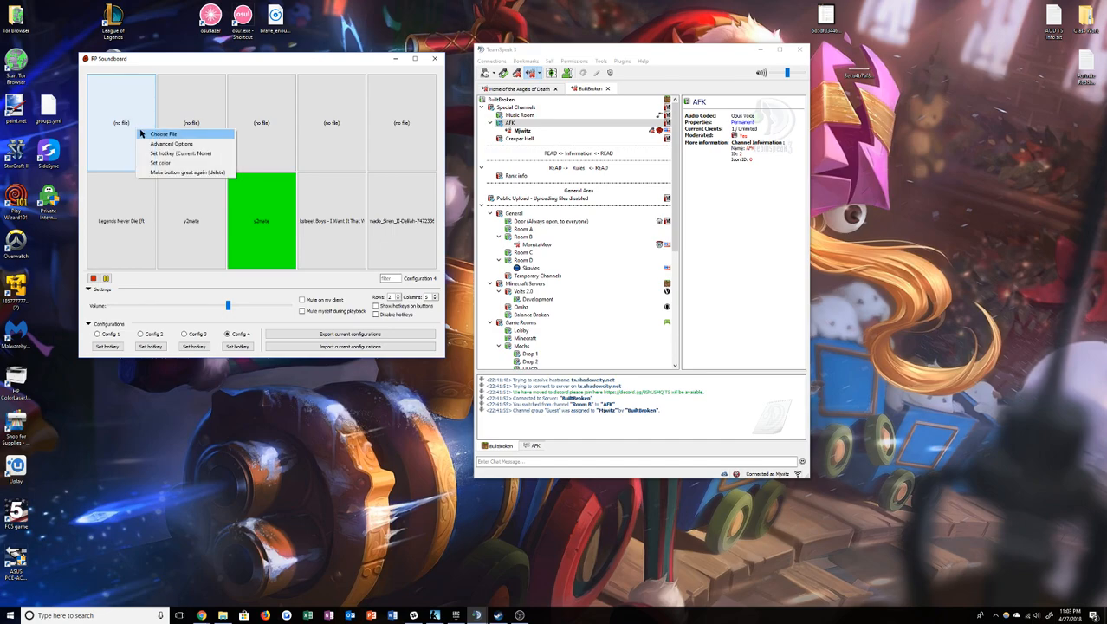
{"action": "left_click", "coordinate": [164, 134]}
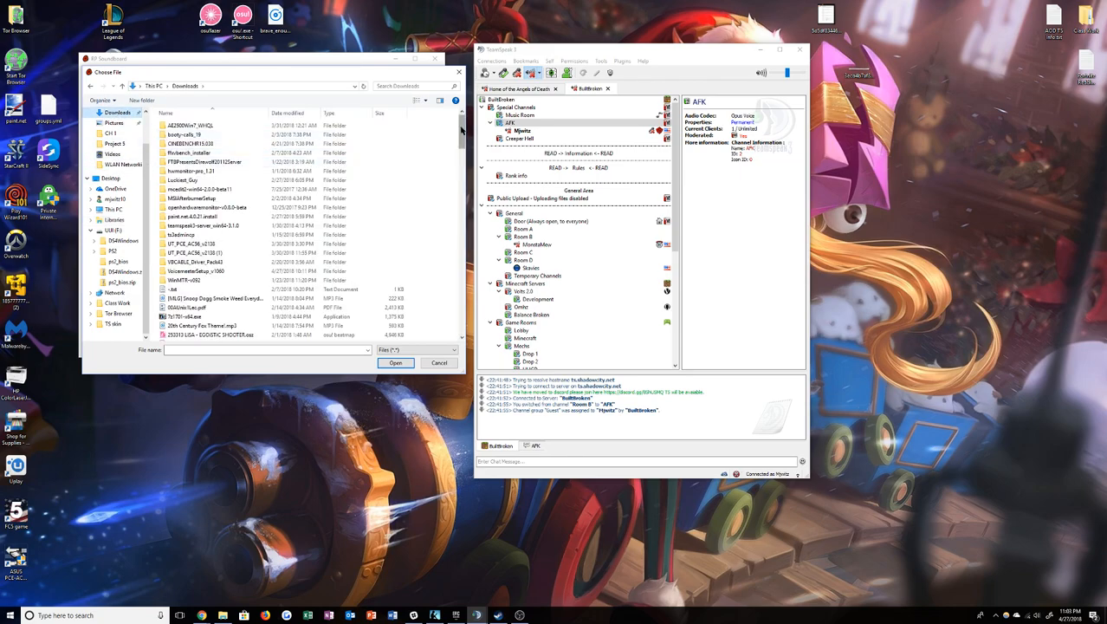
{"action": "scroll", "scroll_direction": "down", "scroll_amount": 3}
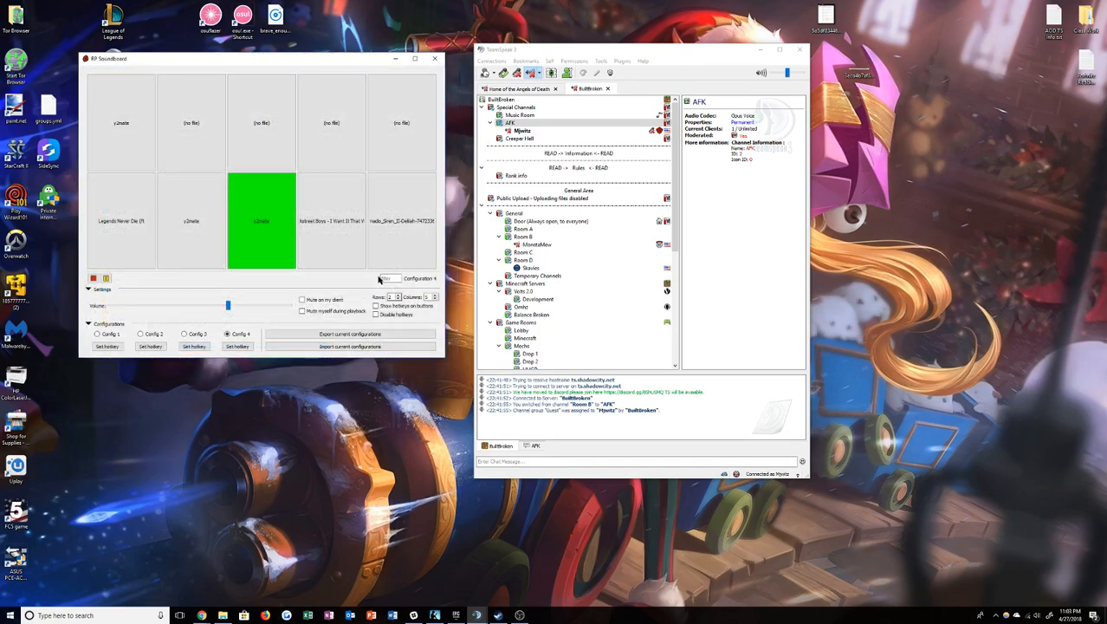
{"action": "left_click", "coordinate": [331, 122]}
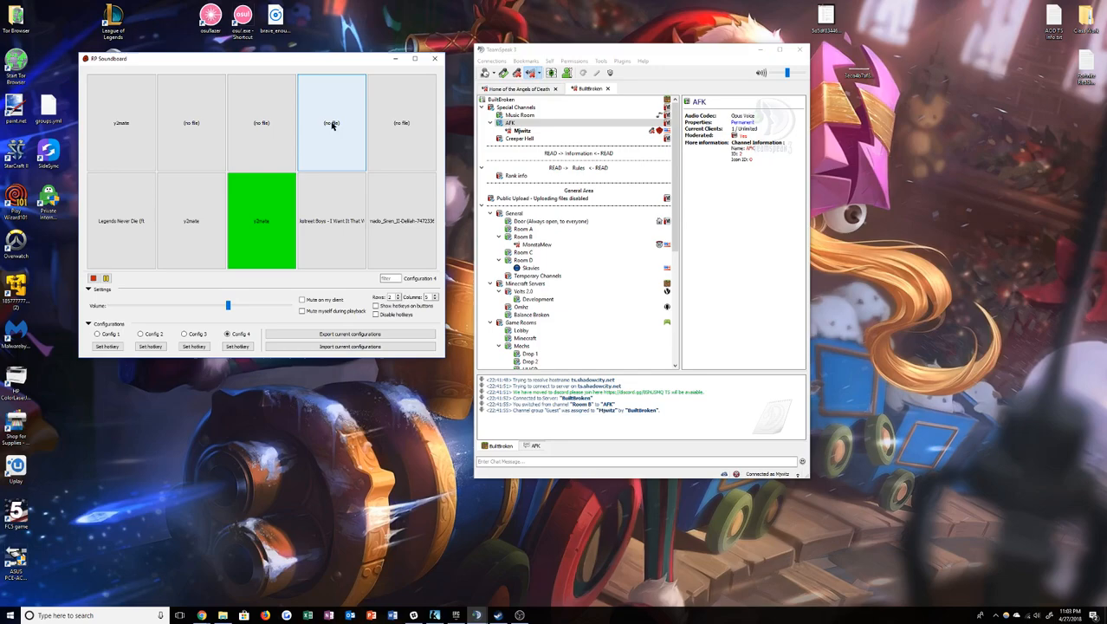
{"action": "left_click", "coordinate": [332, 122]}
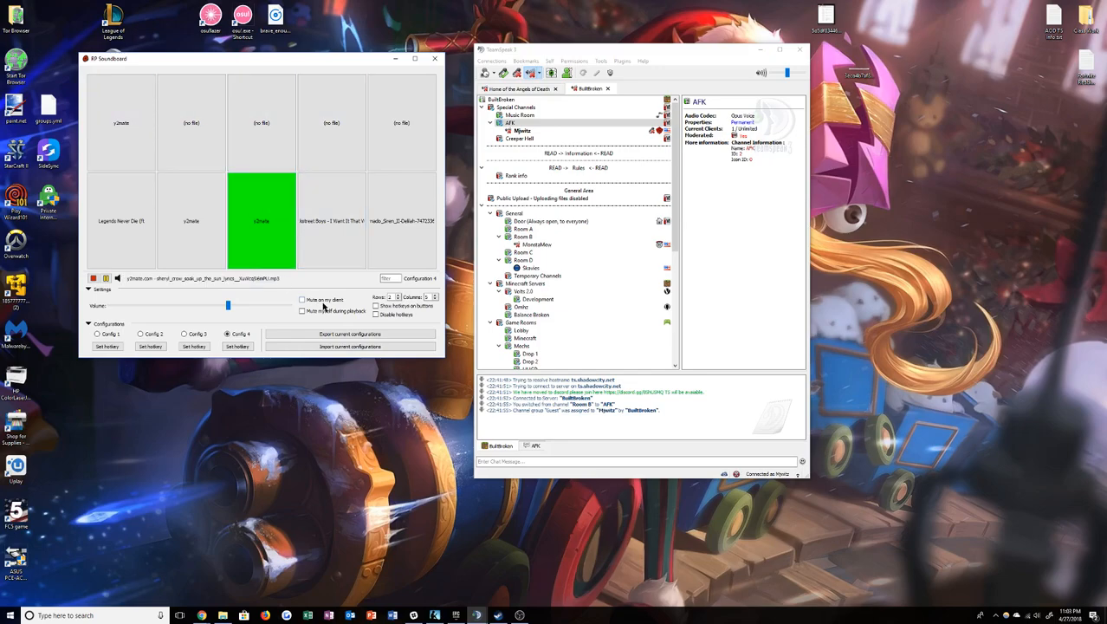